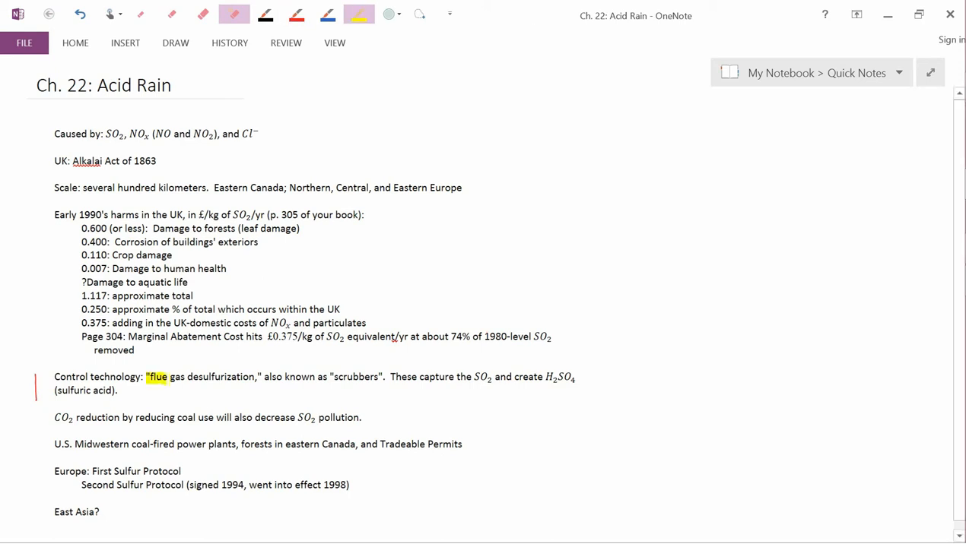
# Highlight 'flue gas desulfurization', then undo the highlight and margin pen mark
pyautogui.moveTo(149, 377); pyautogui.dragTo(253, 377)
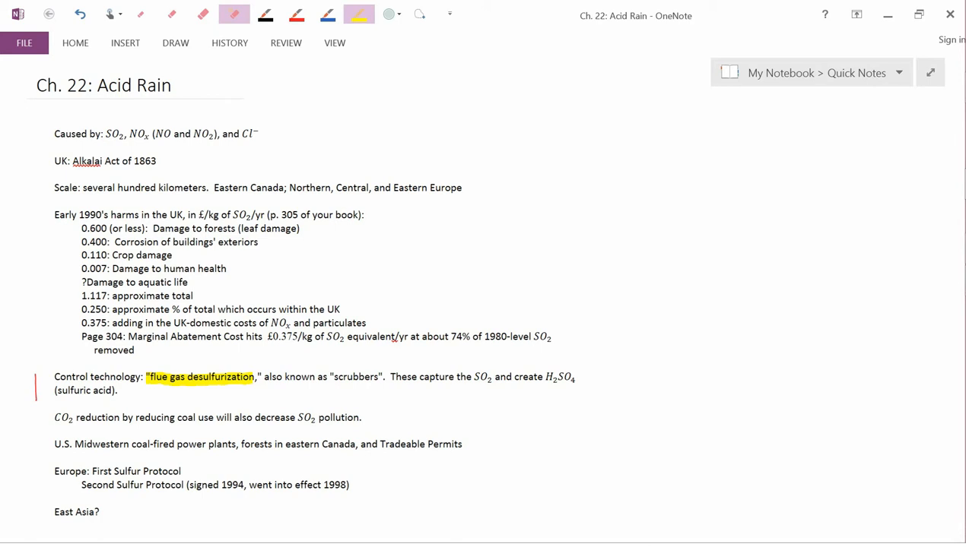
pyautogui.doubleClick(355, 376)
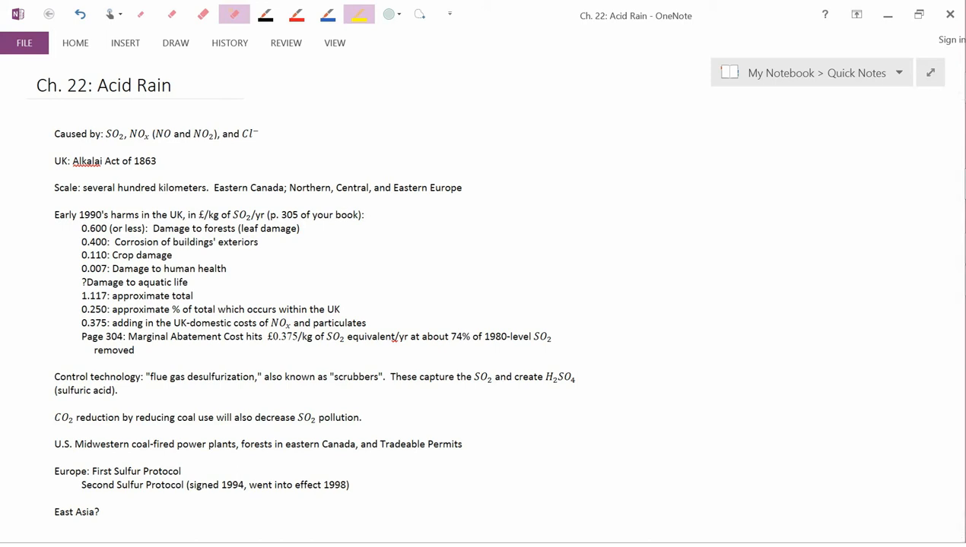
pyautogui.moveTo(465, 377); pyautogui.dragTo(575, 377)
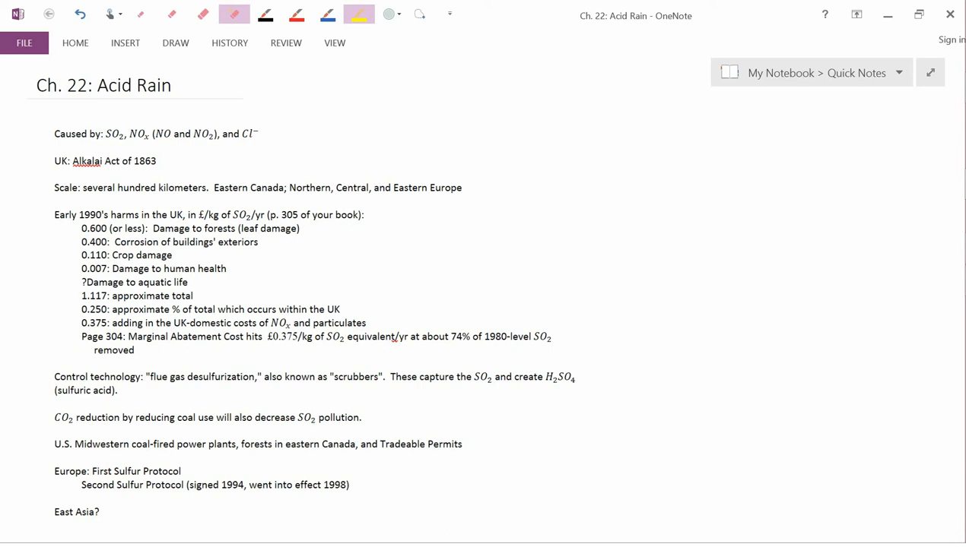
pyautogui.moveTo(54, 417); pyautogui.dragTo(363, 418)
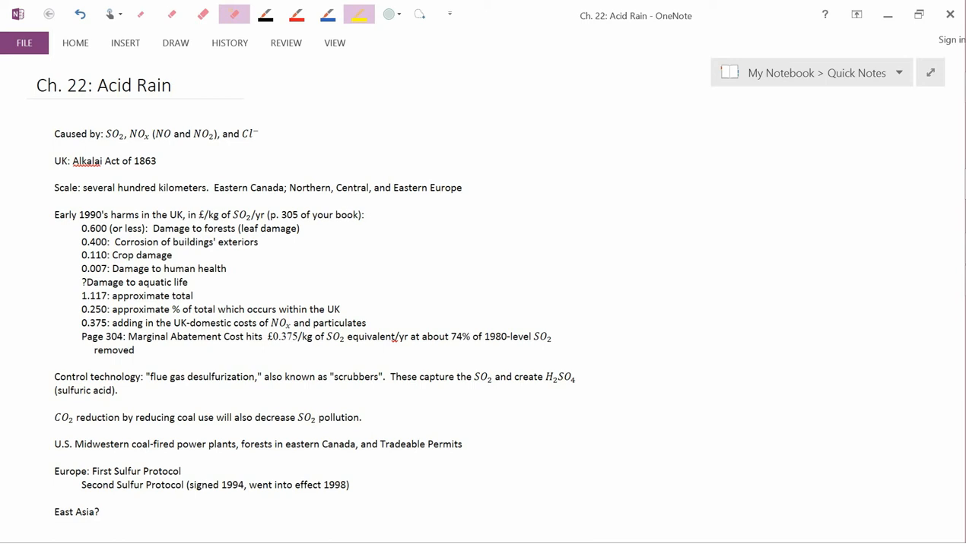
# Switch to red ink and draw a bracket beside the U.S. Midwestern line
pyautogui.click(297, 14)
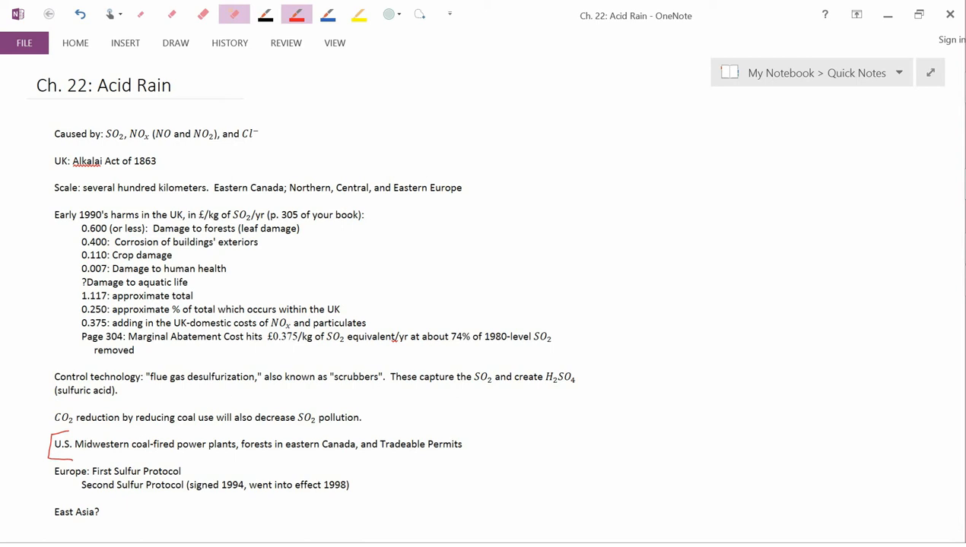
pyautogui.moveTo(283, 456); pyautogui.dragTo(343, 453)
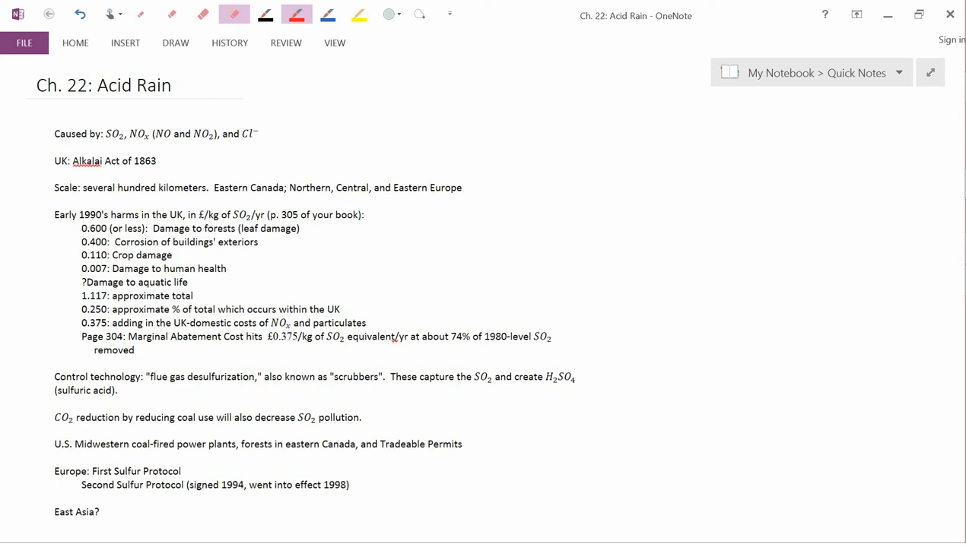
# Select the yellow highlighter and highlight 'Europe' on the Sulfur Protocol line
pyautogui.click(358, 14)
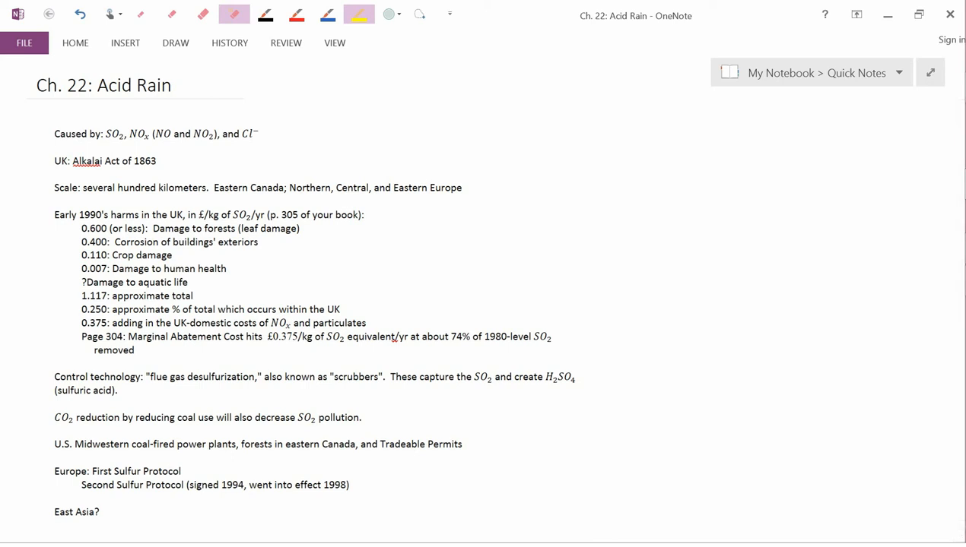
pyautogui.doubleClick(69, 471)
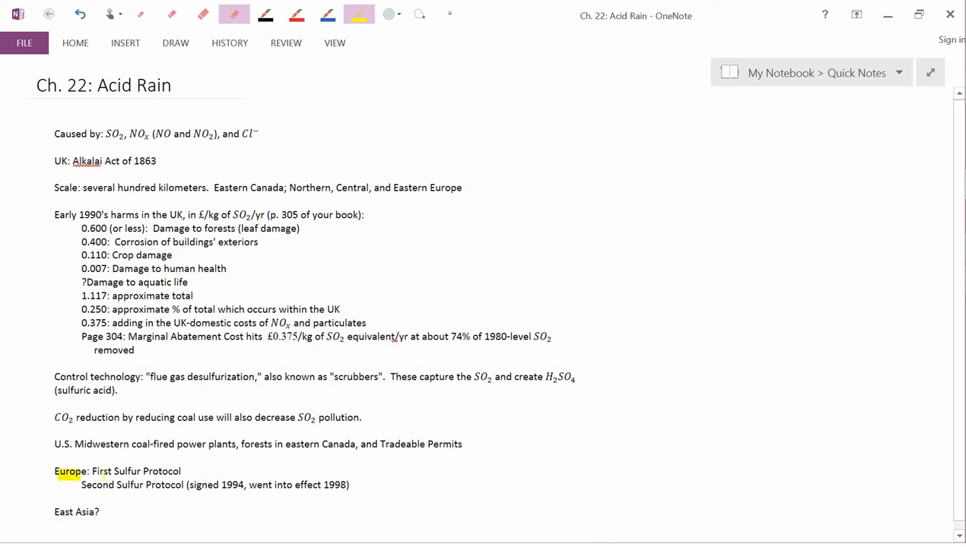
pyautogui.moveTo(92, 472); pyautogui.dragTo(174, 471)
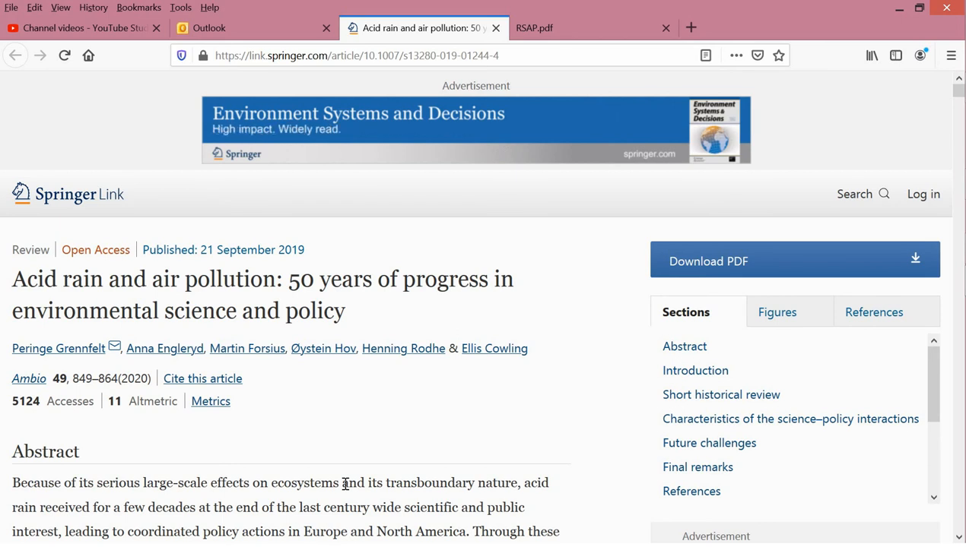
pyautogui.moveTo(362, 431)
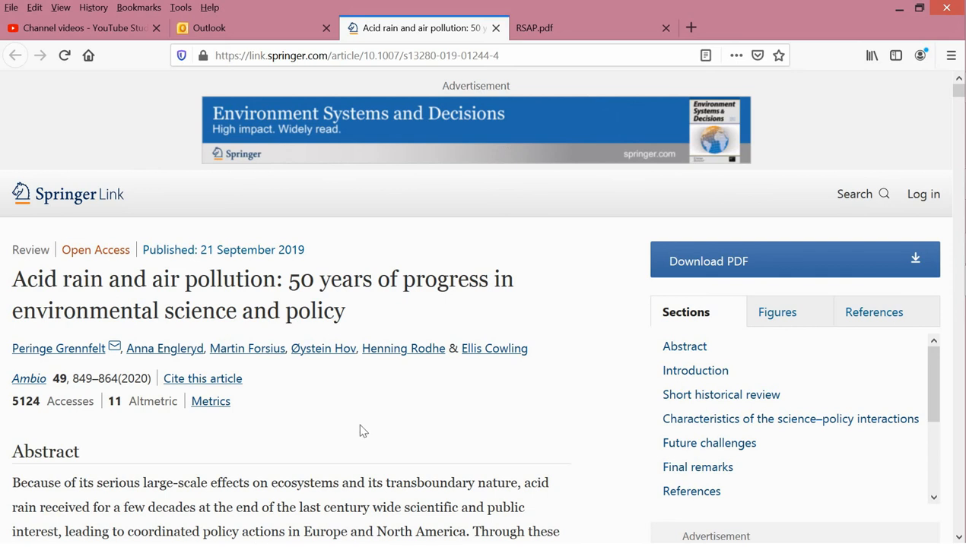
pyautogui.moveTo(492, 384)
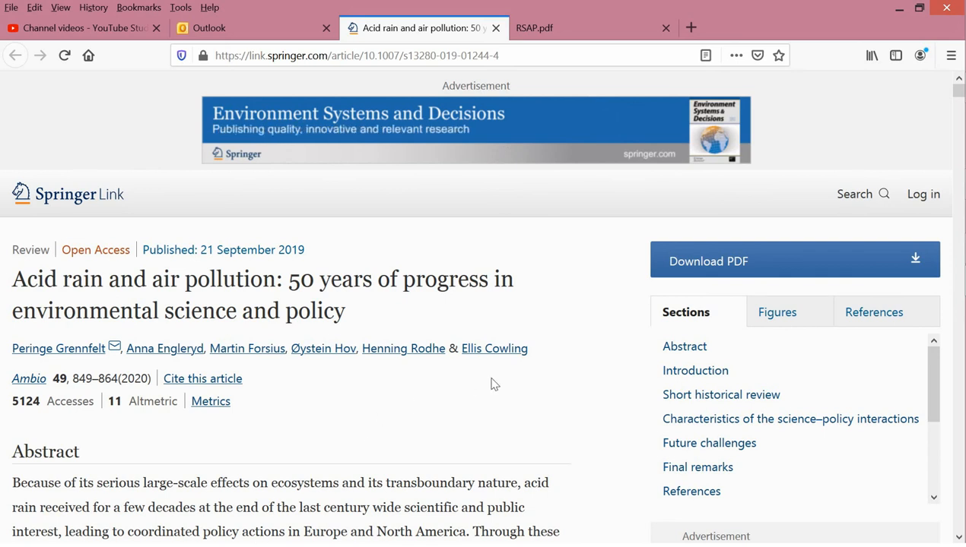
# Scroll past the abstract and introduction to the Fig. 1 emissions chart
pyautogui.scroll(-3)
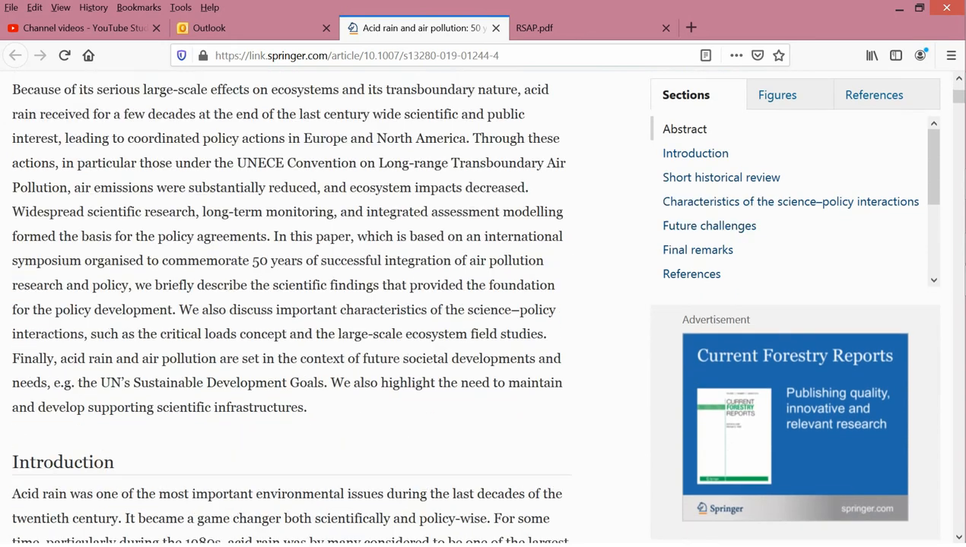
pyautogui.scroll(-3)
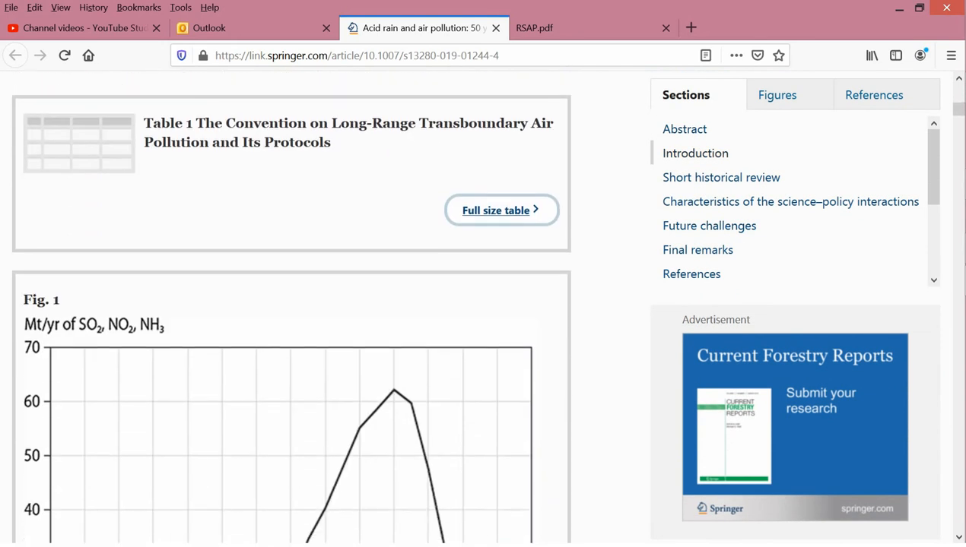
pyautogui.scroll(-3)
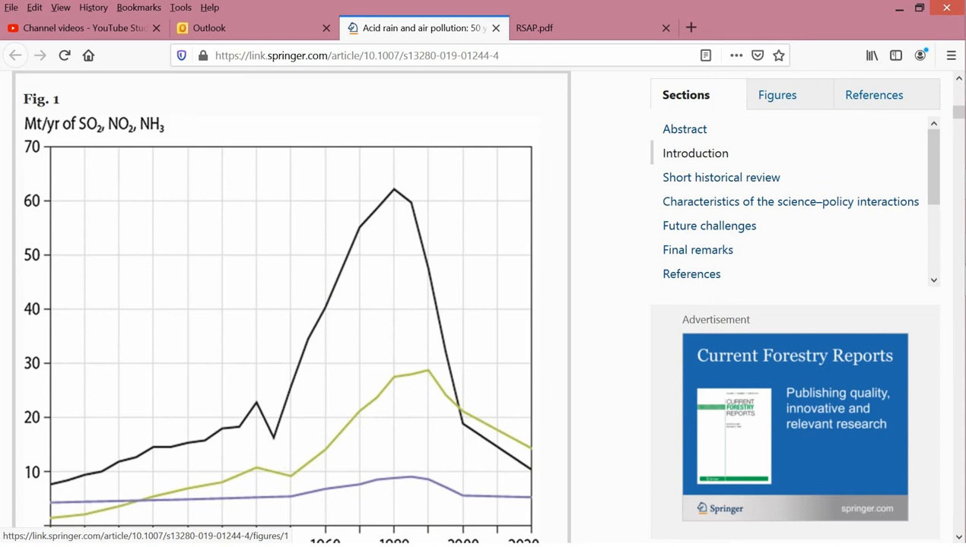
pyautogui.scroll(-3)
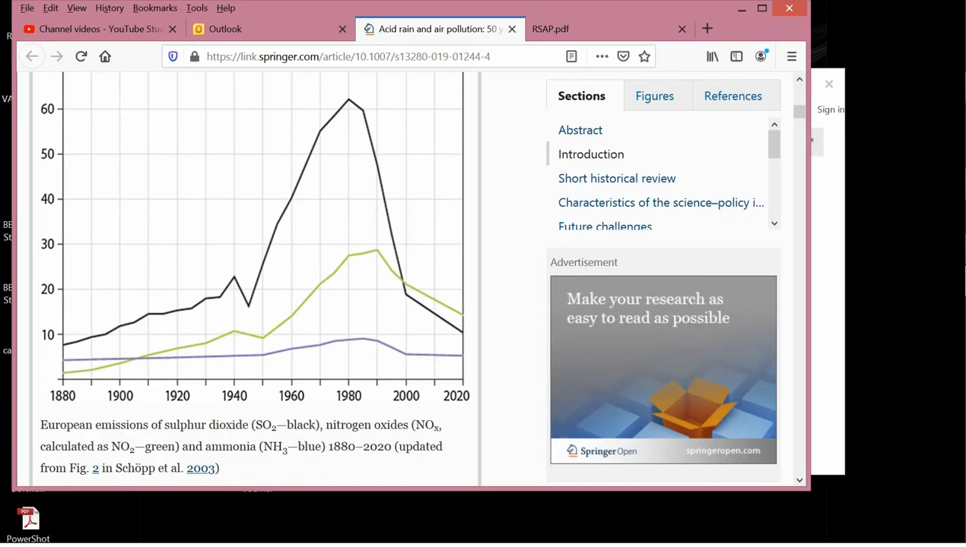
# Maximize Firefox and switch to the RSAP.pdf East Asia air pollution review
pyautogui.click(761, 7)
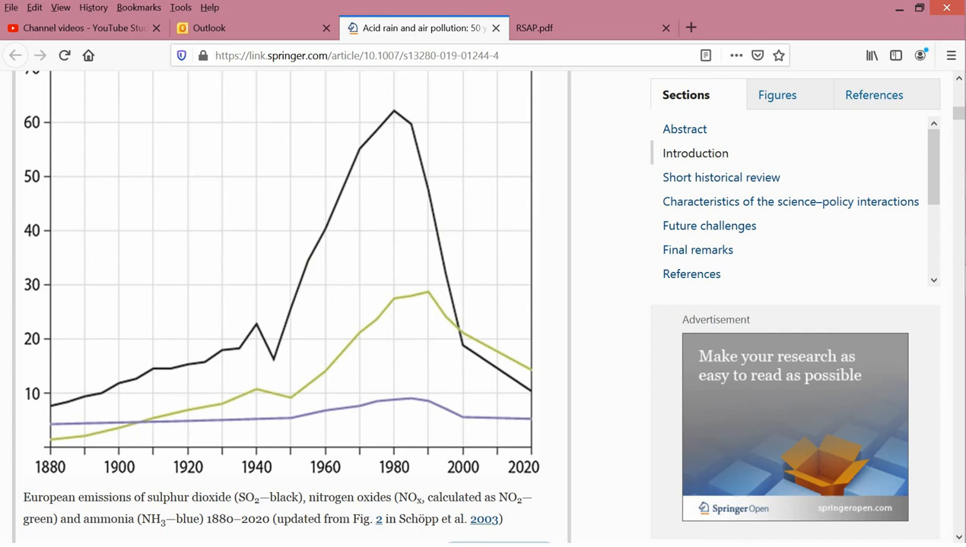
pyautogui.click(593, 28)
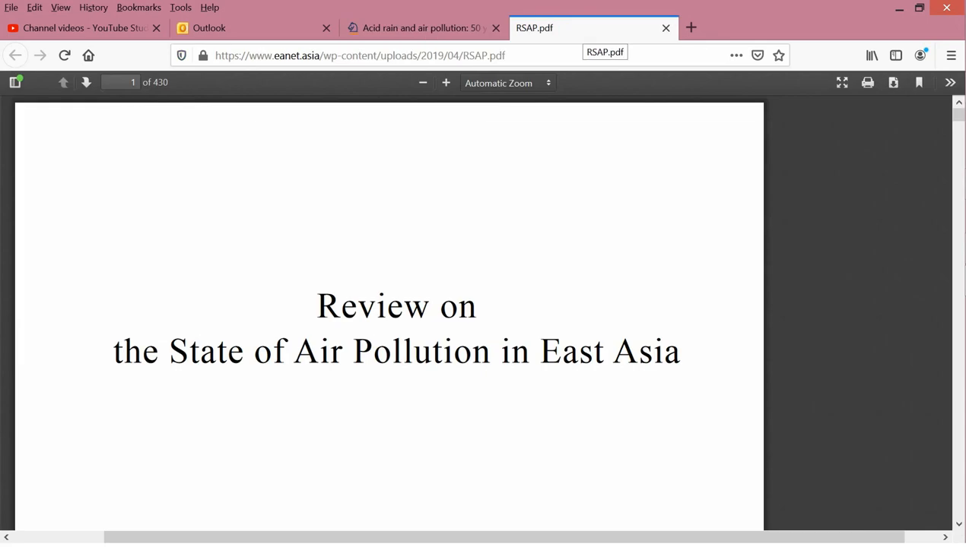